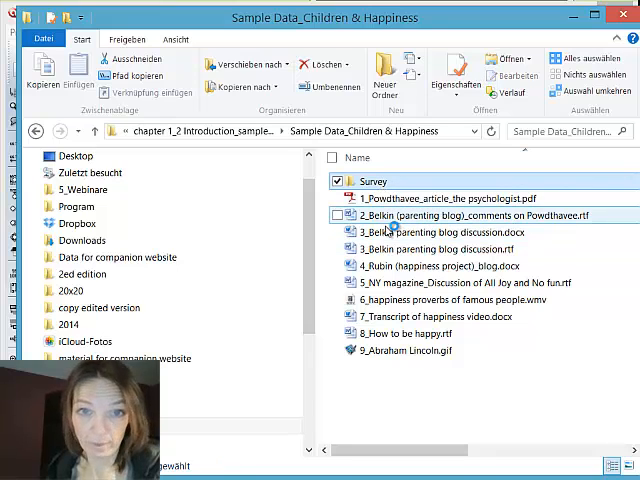
Step: Open the Survey folder and launch ch_survey.xlsx in Excel
double_click(373, 181)
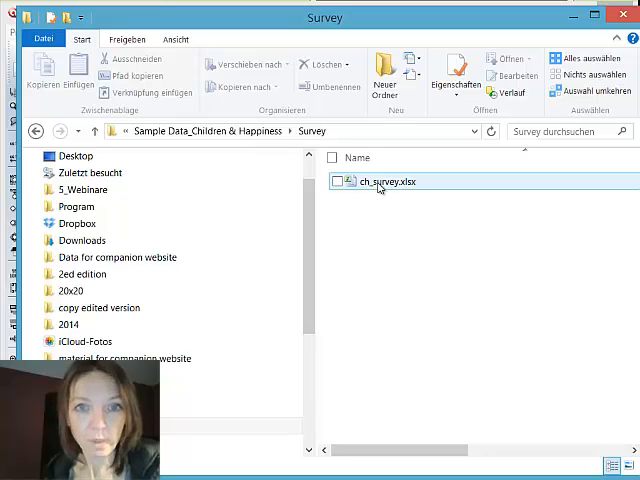
mouse_move(379, 181)
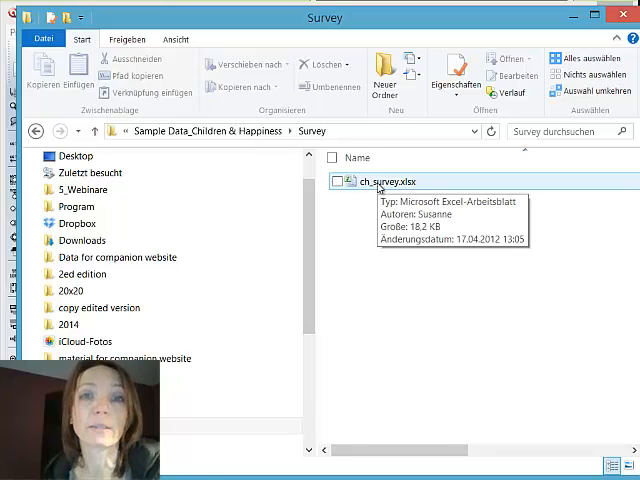
click(333, 181)
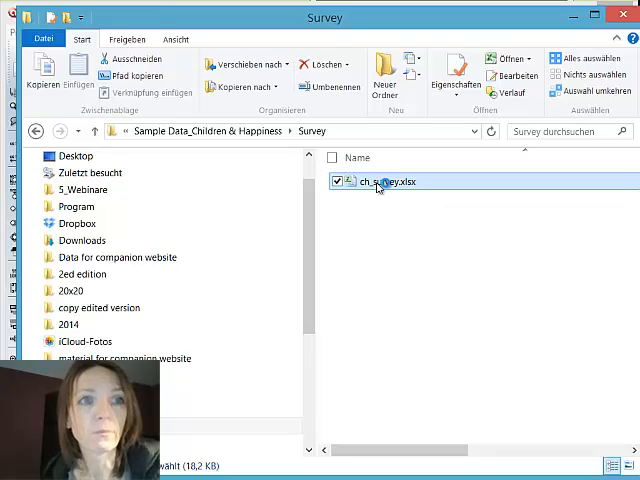
double_click(385, 181)
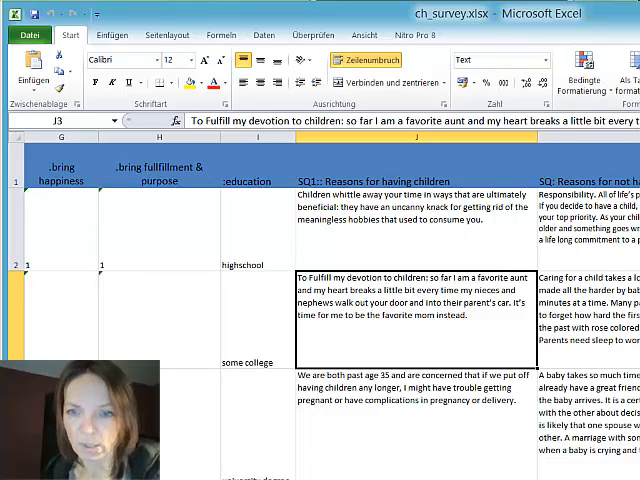
scroll(left, 3)
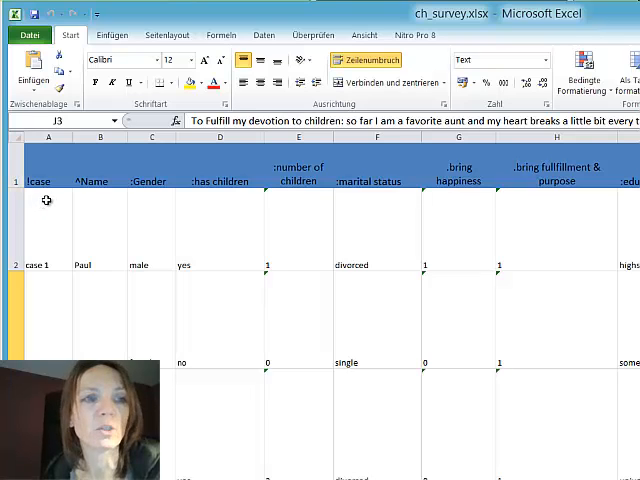
mouse_move(95, 165)
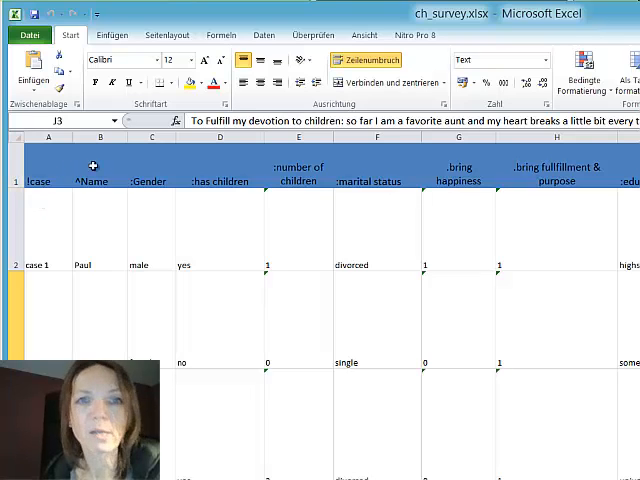
mouse_move(184, 239)
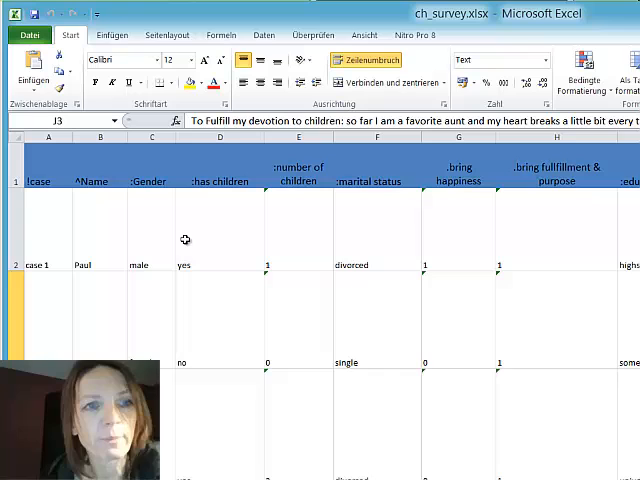
mouse_move(529, 194)
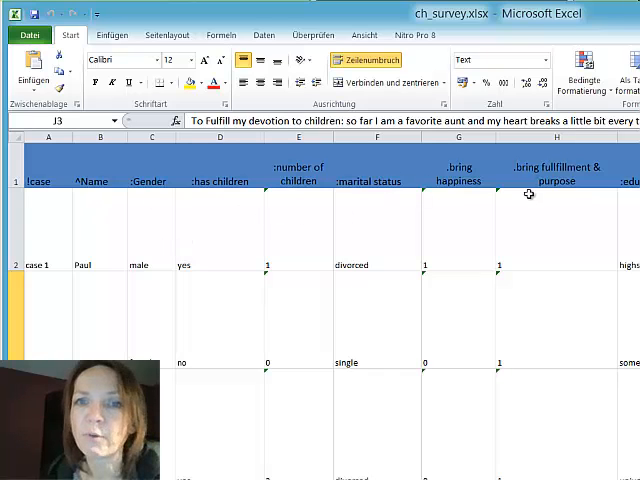
mouse_move(119, 287)
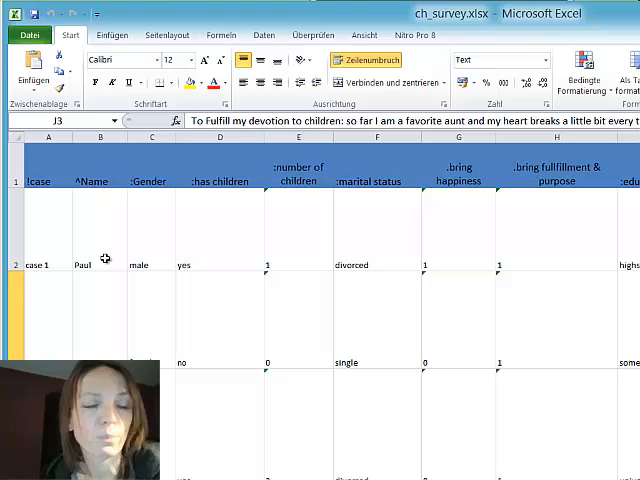
mouse_move(97, 202)
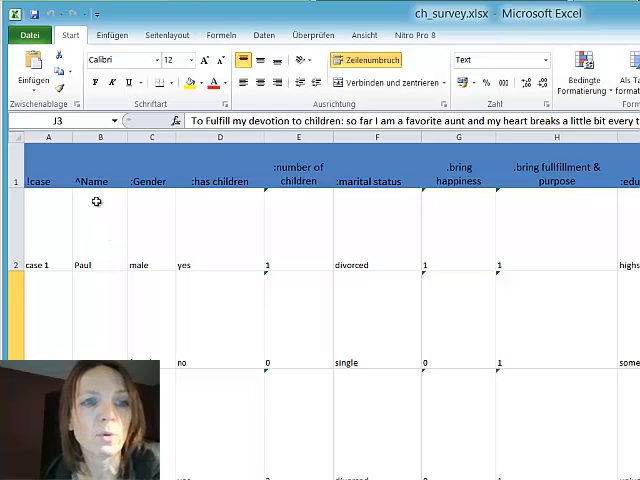
mouse_move(103, 305)
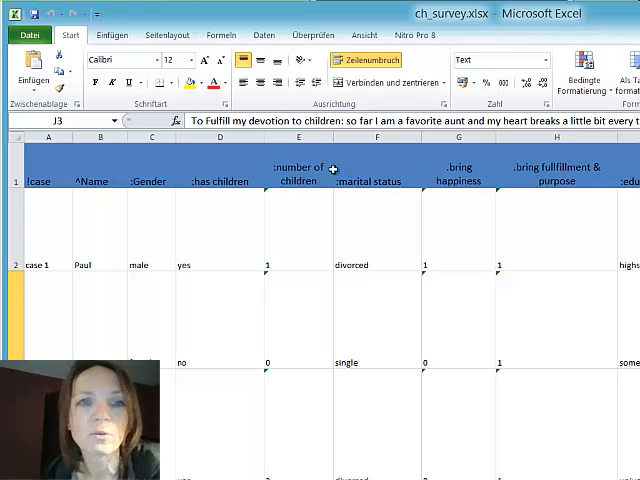
mouse_move(140, 167)
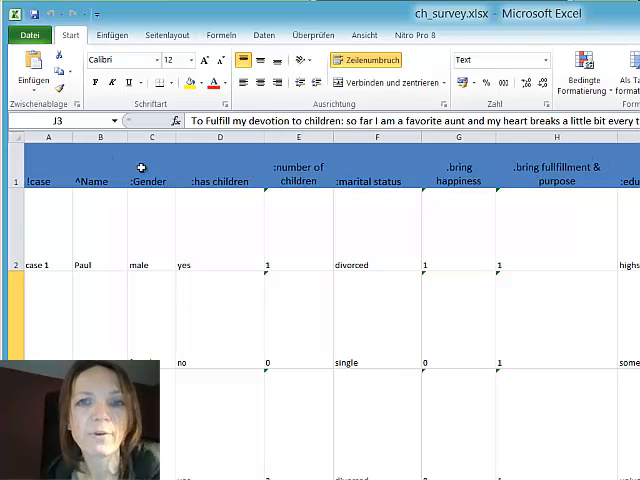
mouse_move(335, 350)
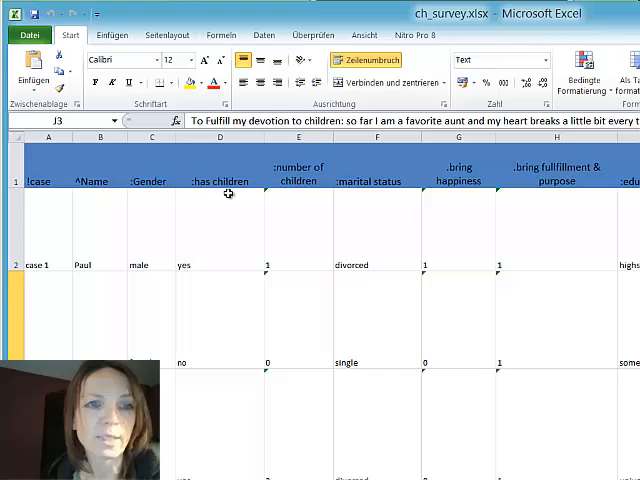
mouse_move(208, 233)
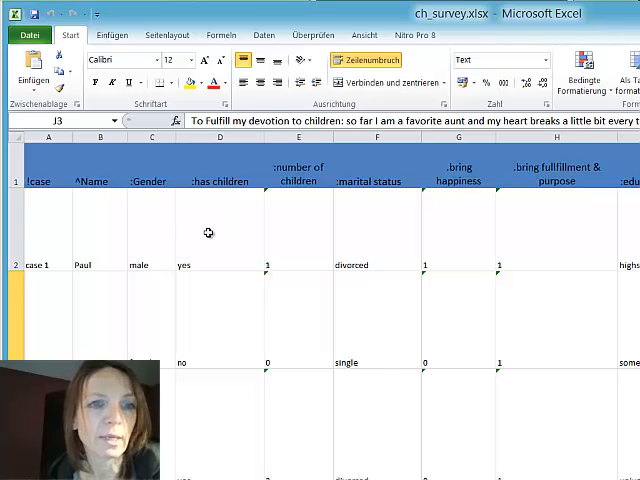
mouse_move(204, 227)
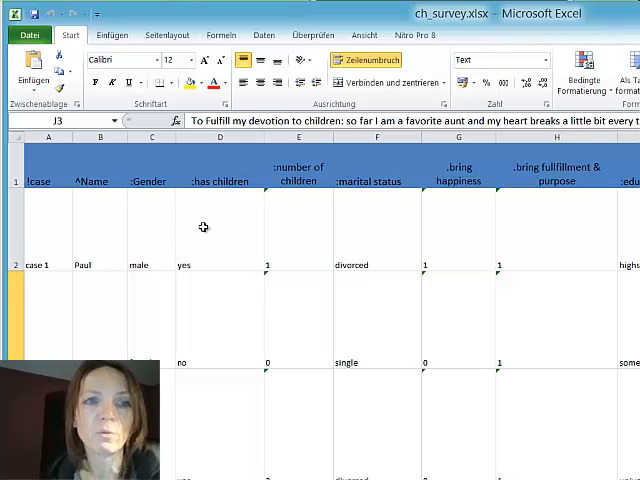
mouse_move(142, 228)
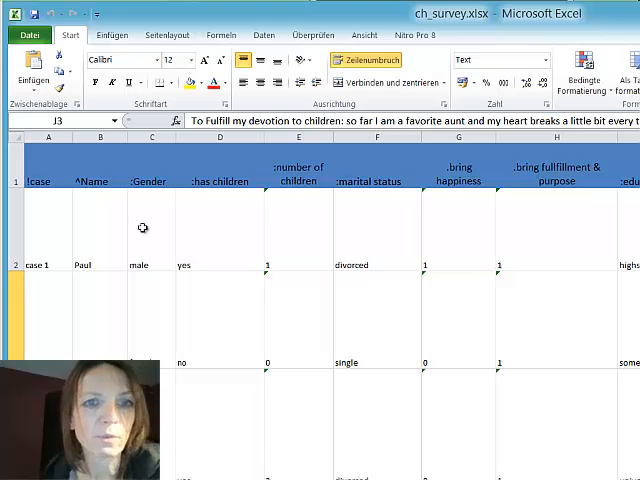
mouse_move(249, 228)
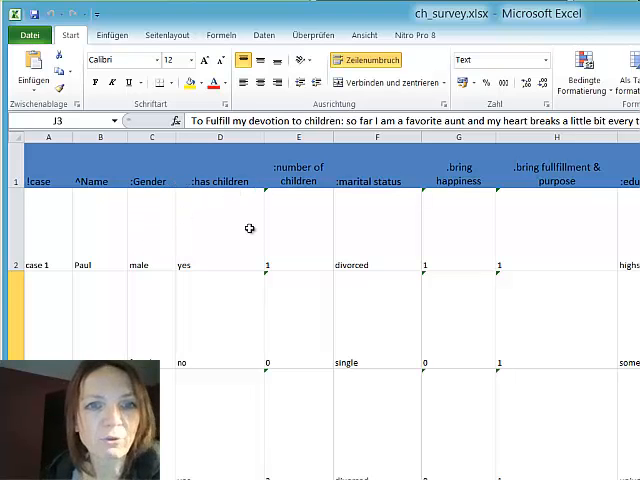
mouse_move(290, 182)
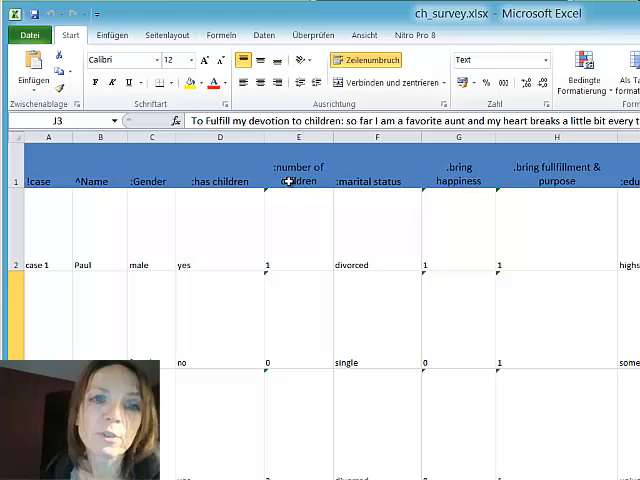
mouse_move(296, 280)
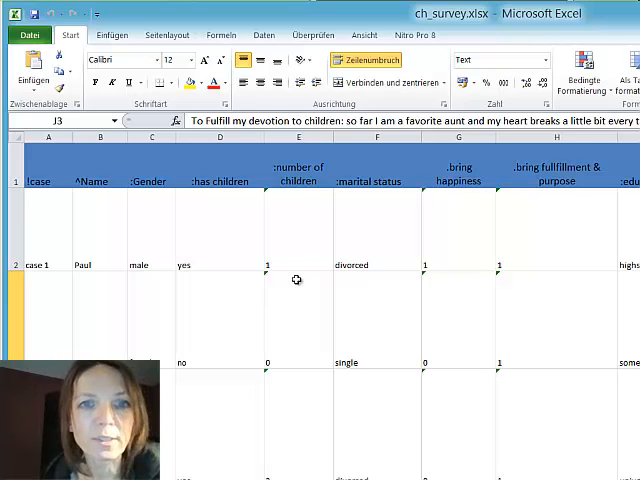
mouse_move(368, 338)
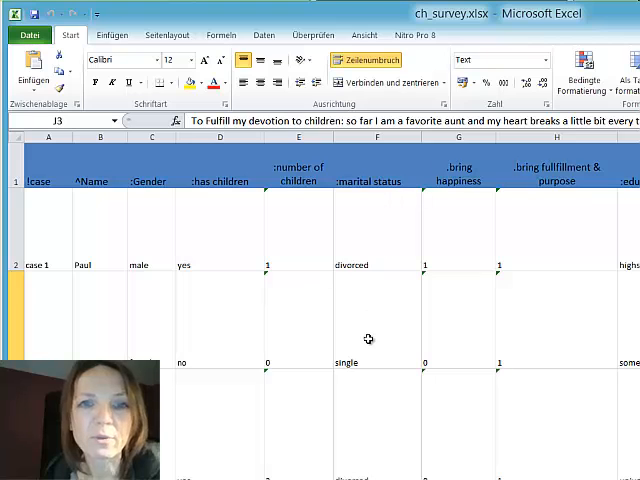
mouse_move(345, 350)
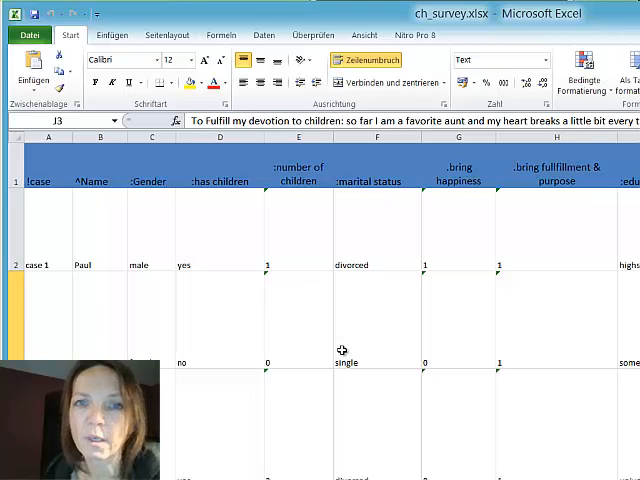
mouse_move(453, 217)
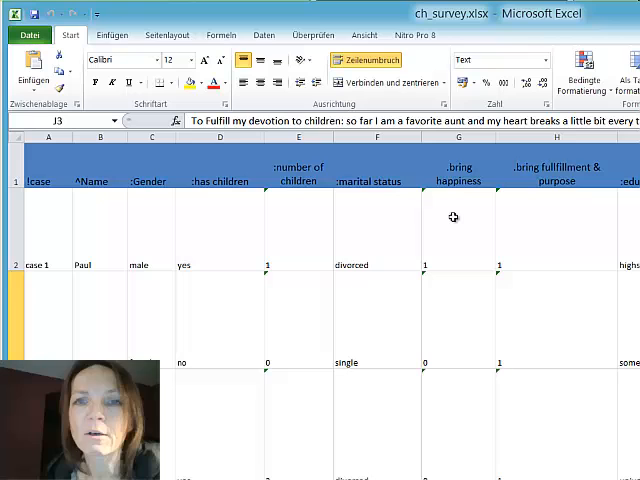
mouse_move(558, 177)
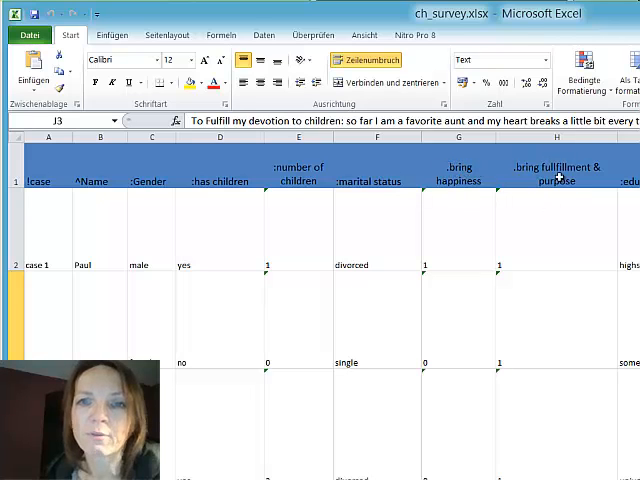
mouse_move(495, 258)
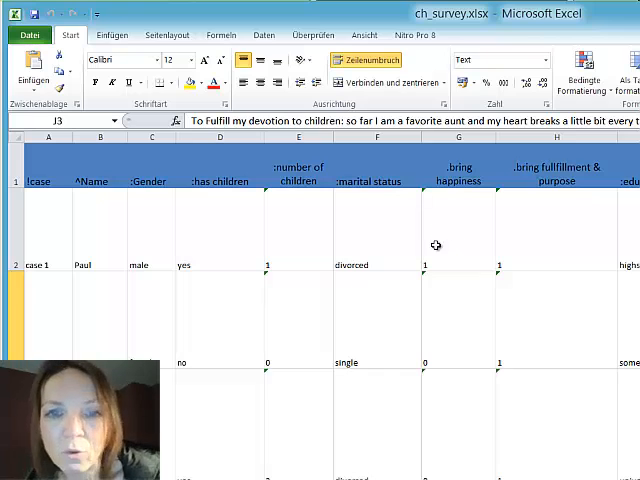
mouse_move(453, 174)
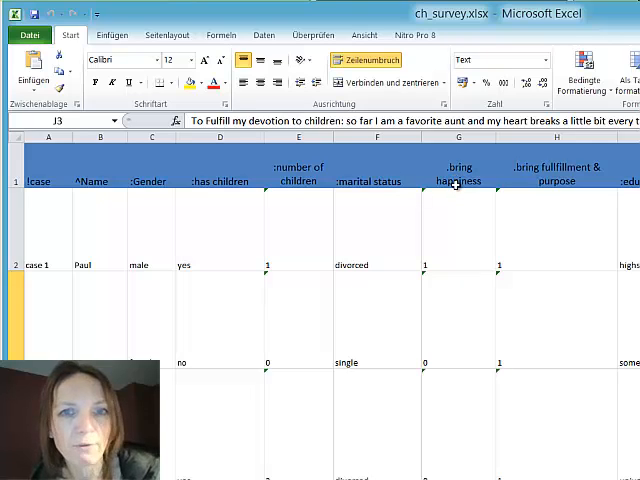
mouse_move(198, 178)
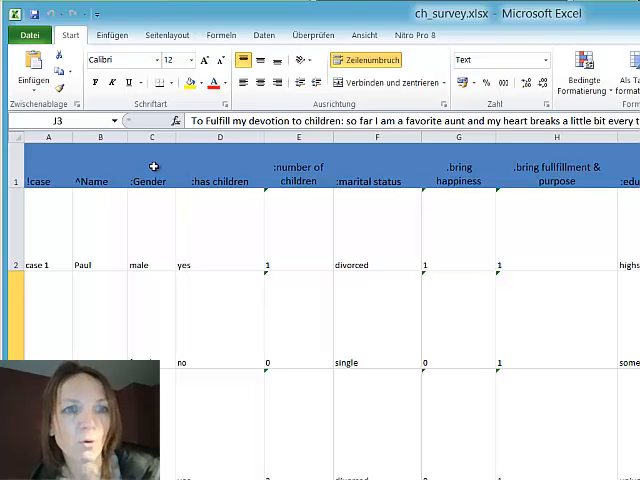
mouse_move(160, 246)
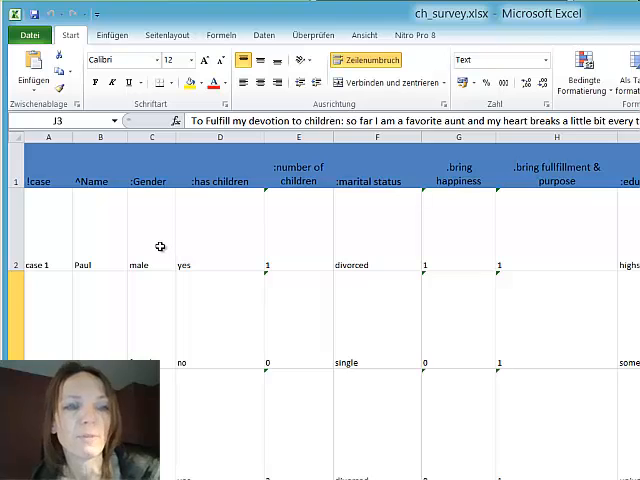
mouse_move(164, 240)
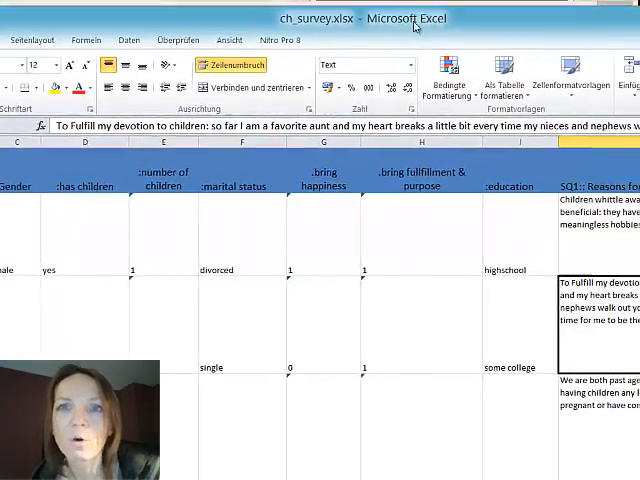
Step: Scroll the survey sheet right to the open-ended reasons-for-children columns
scroll(right, 3)
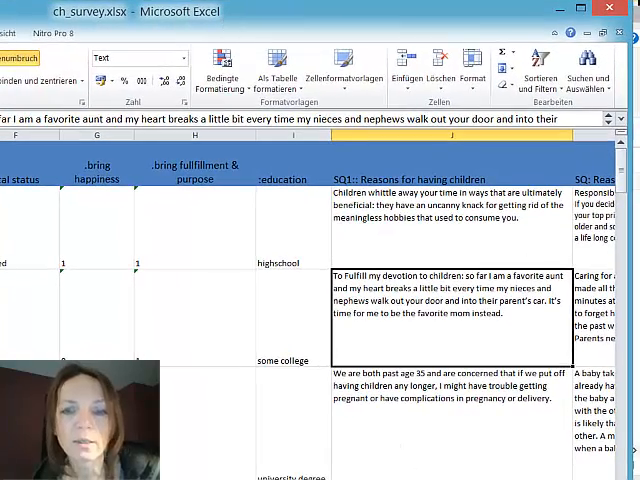
scroll(right, 3)
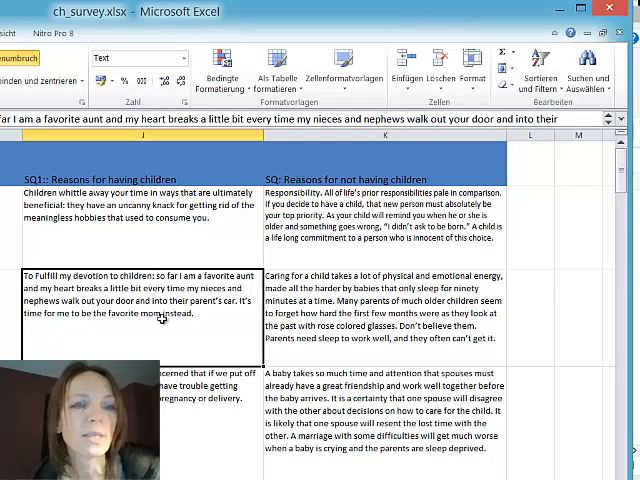
mouse_move(145, 235)
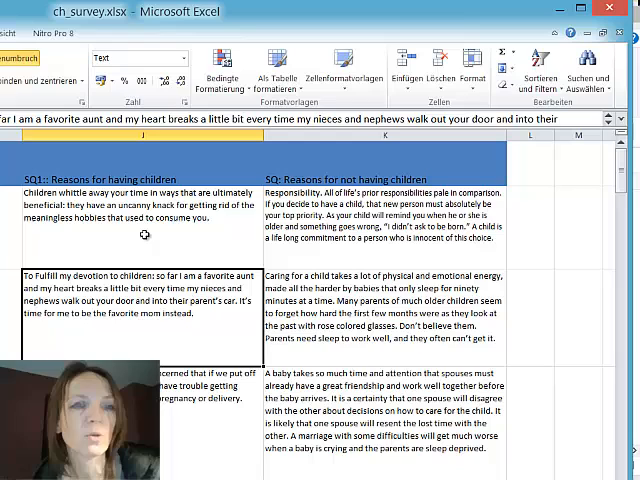
mouse_move(10, 226)
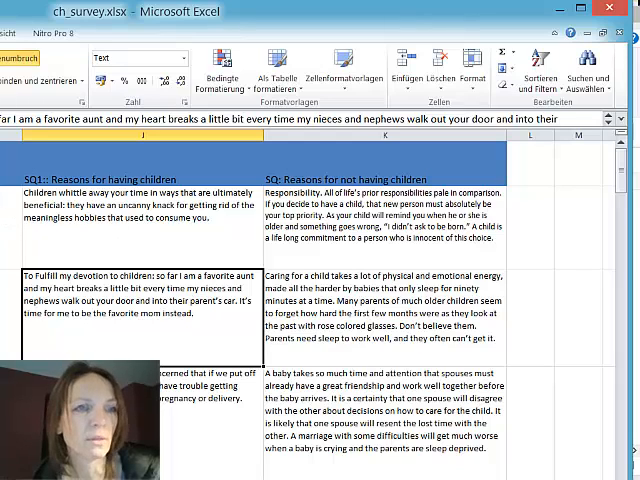
mouse_move(56, 225)
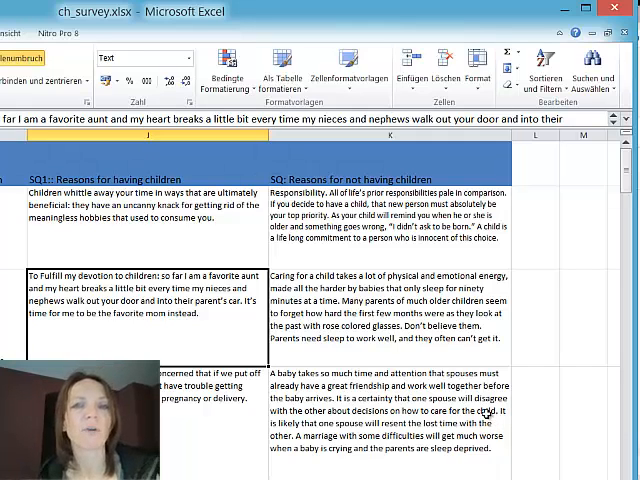
mouse_move(593, 75)
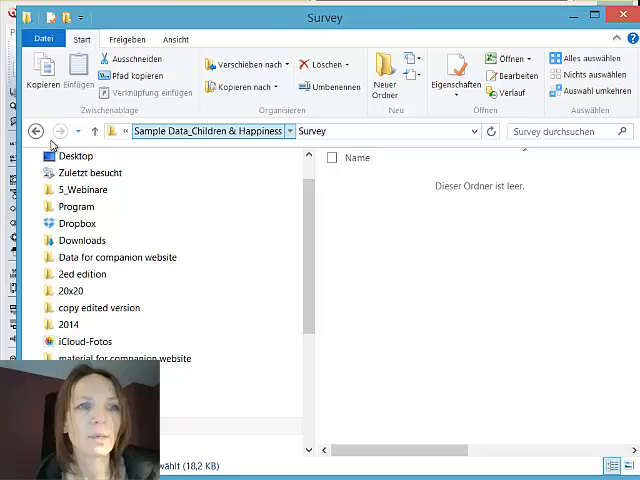
Step: Navigate from the Children & Happiness data up to the Sample Data_Minecraft (survey) folder
click(37, 131)
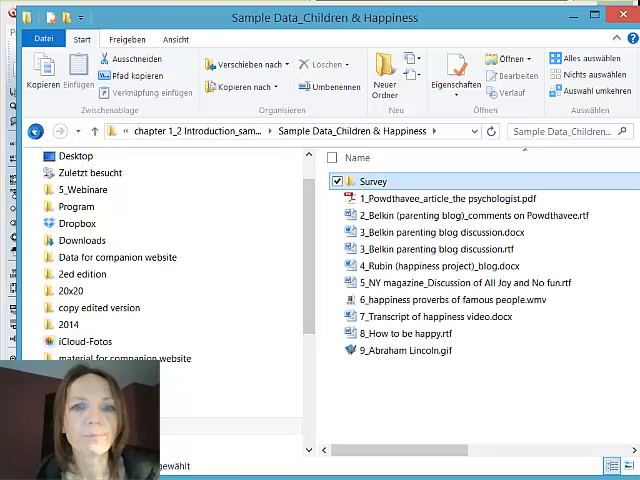
double_click(373, 181)
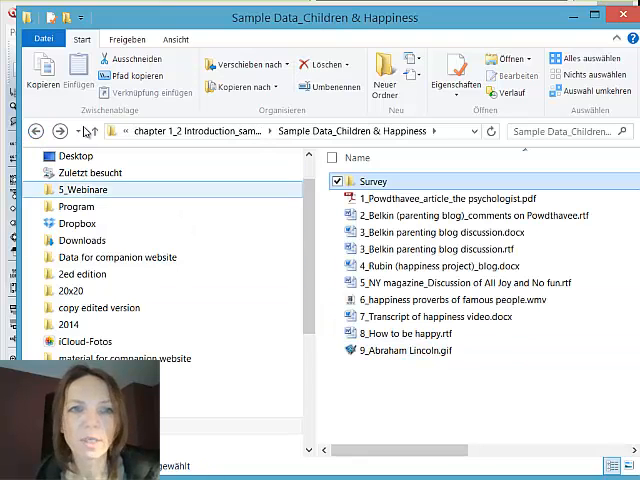
click(36, 131)
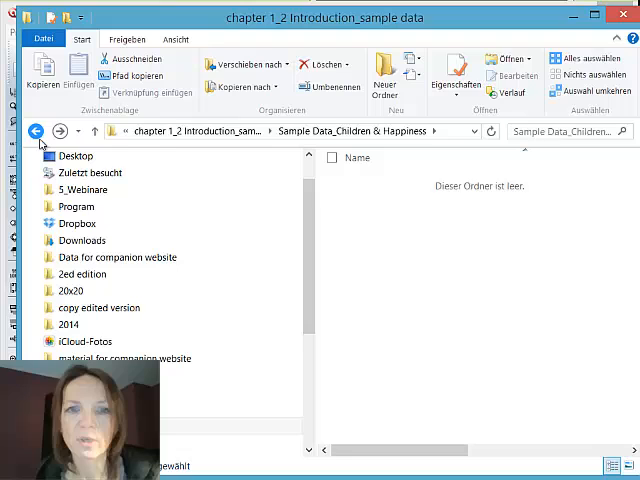
click(36, 131)
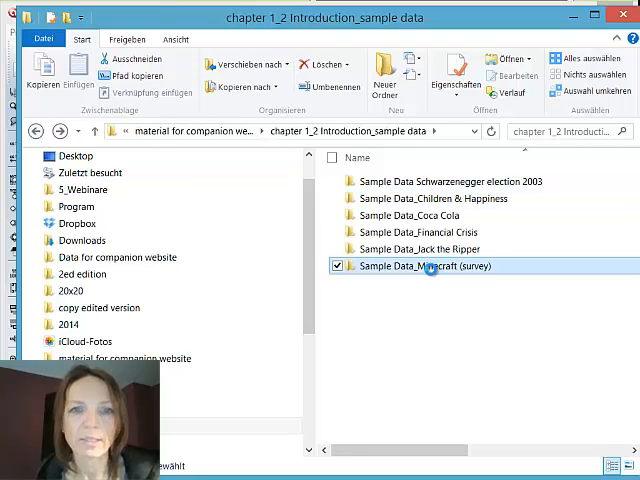
double_click(424, 266)
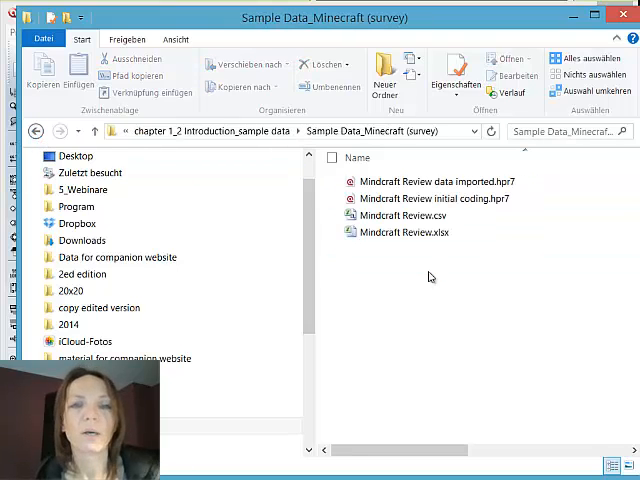
Step: Open the Mindcraft Review.xlsx spreadsheet in Excel
click(403, 215)
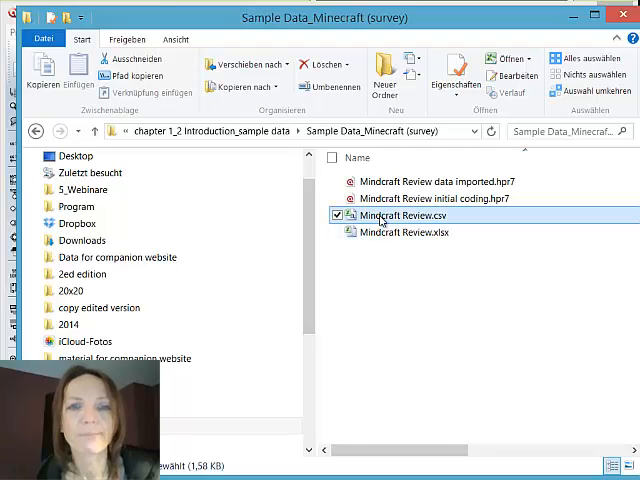
mouse_move(383, 214)
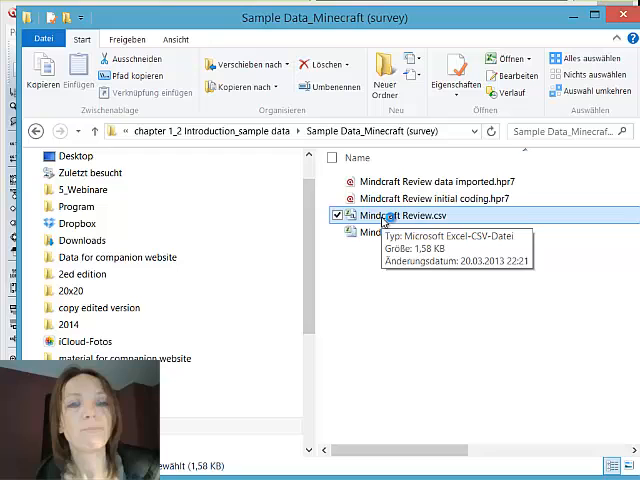
double_click(389, 215)
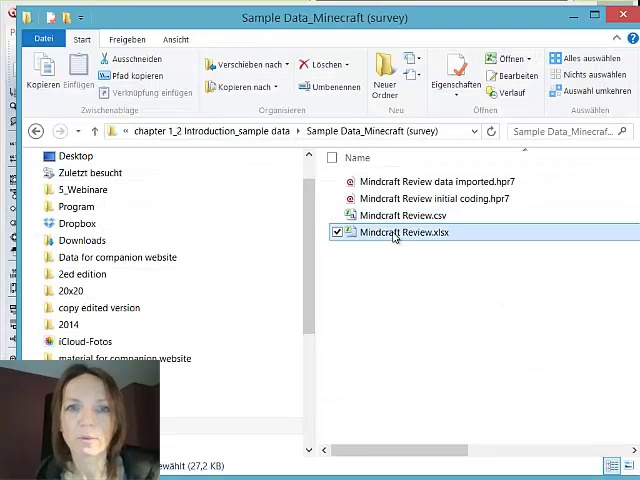
mouse_move(400, 232)
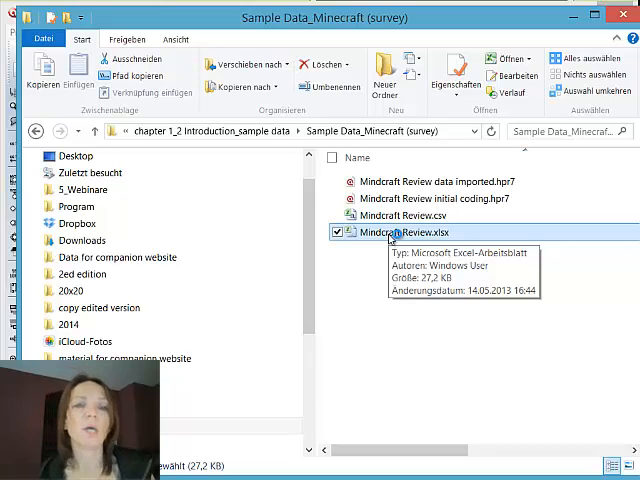
double_click(407, 233)
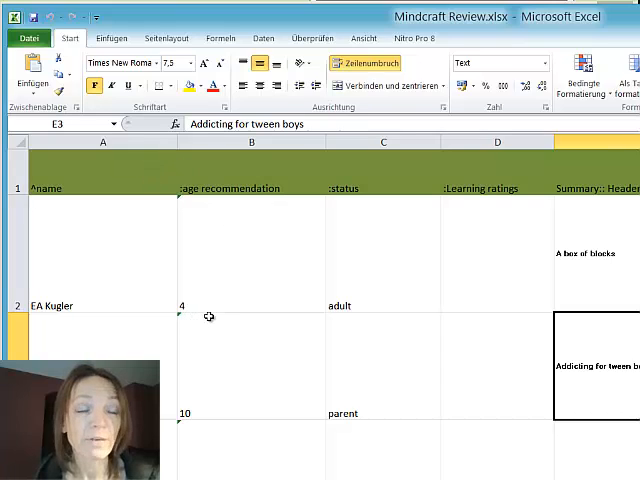
mouse_move(207, 322)
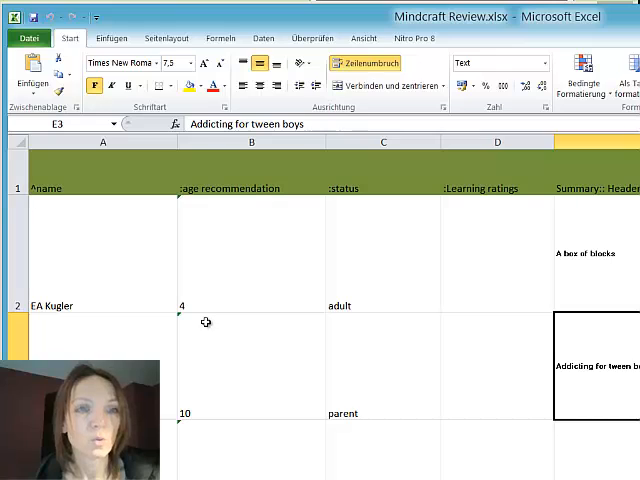
mouse_move(75, 195)
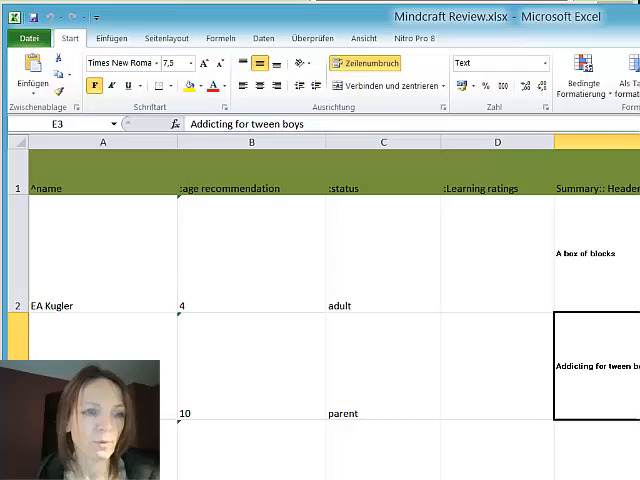
scroll(down, 3)
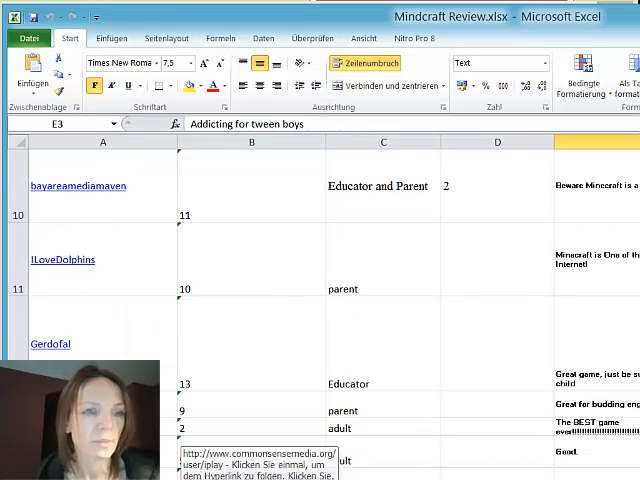
scroll(up, 3)
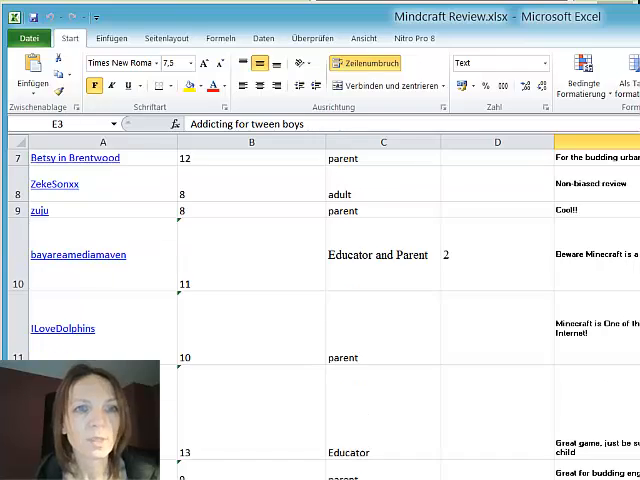
scroll(up, 3)
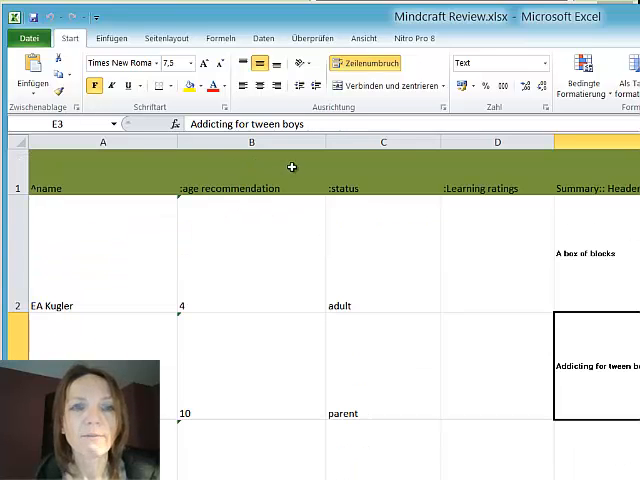
mouse_move(237, 181)
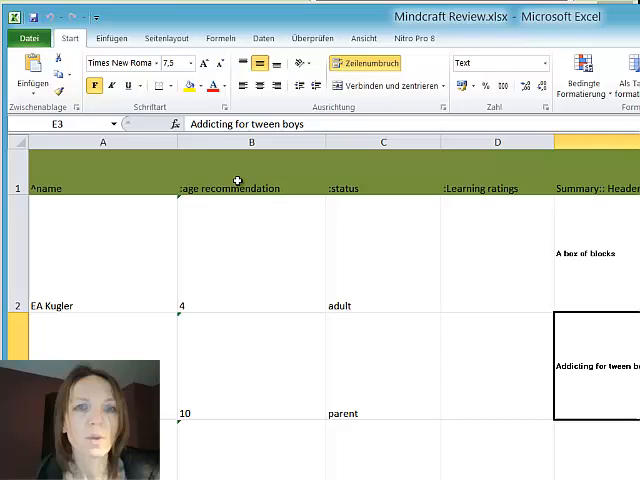
mouse_move(475, 181)
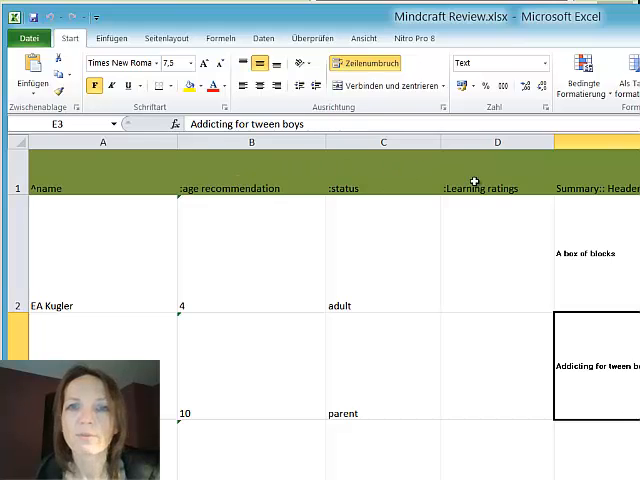
mouse_move(389, 341)
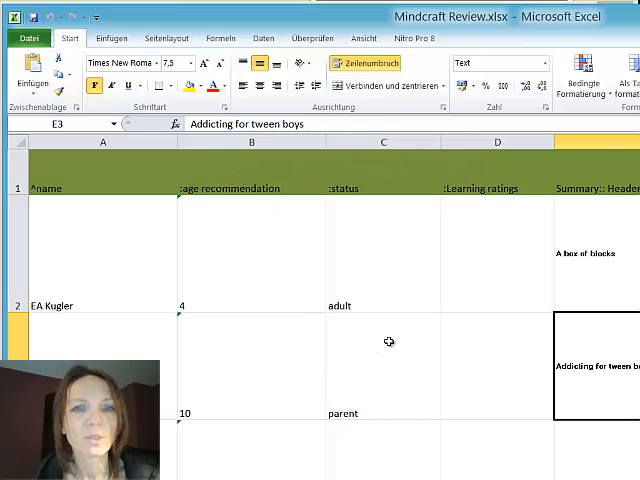
mouse_move(461, 331)
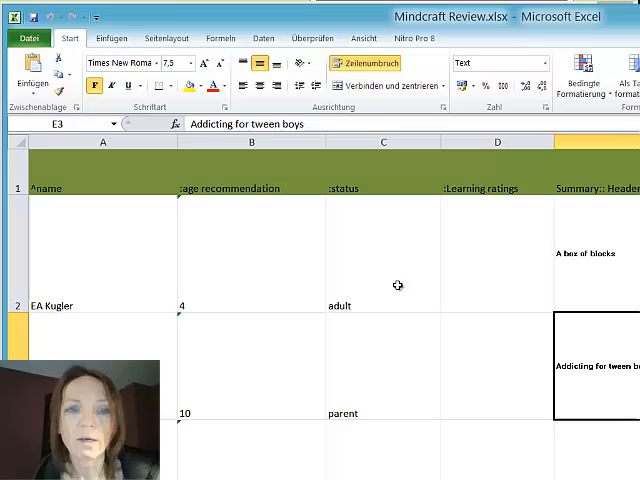
mouse_move(364, 326)
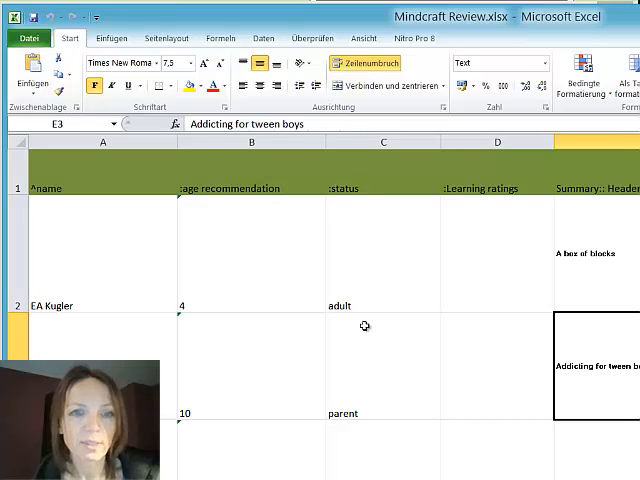
scroll(down, 3)
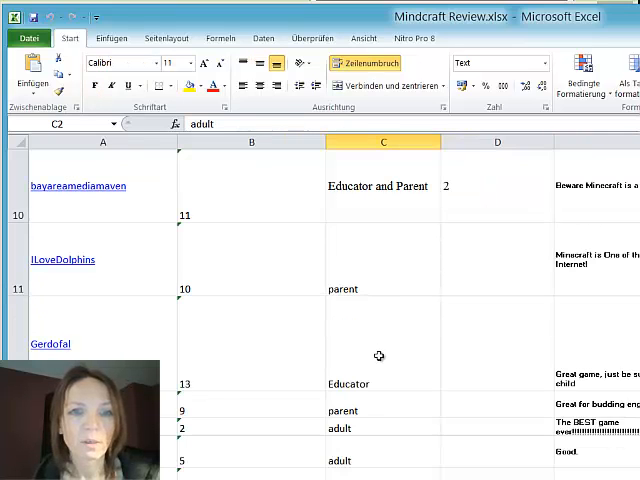
click(383, 345)
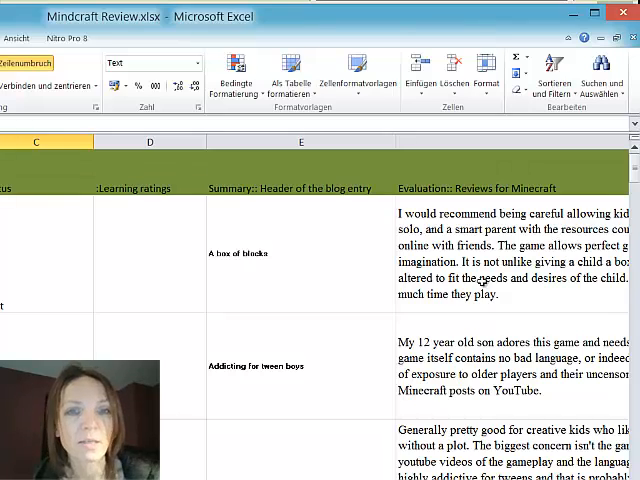
mouse_move(270, 204)
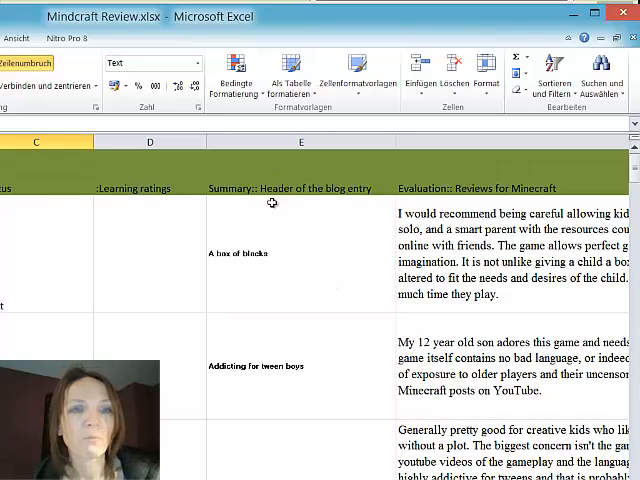
mouse_move(468, 181)
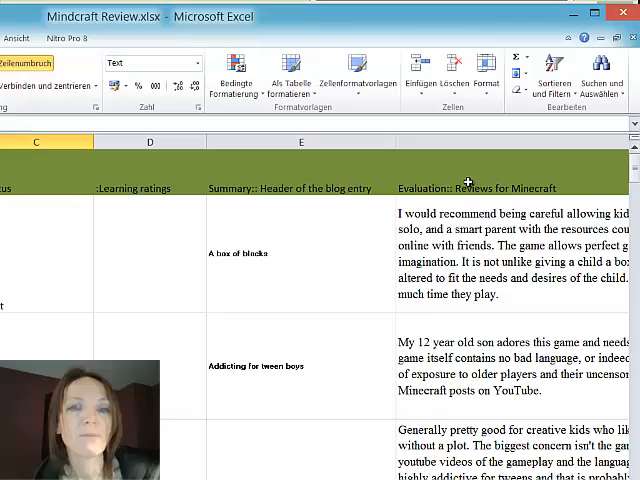
mouse_move(520, 287)
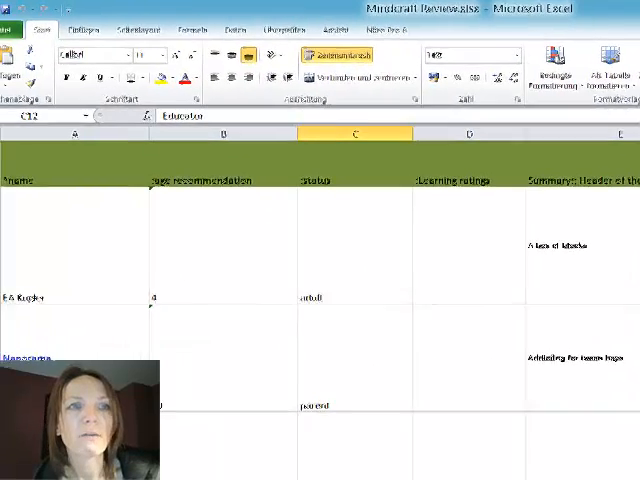
scroll(down, 3)
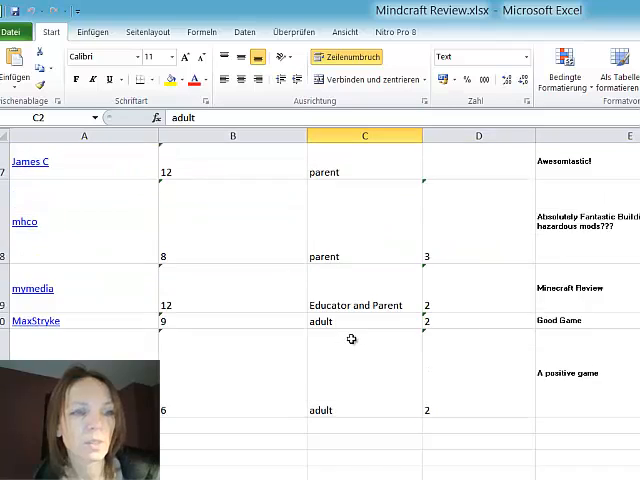
mouse_move(348, 341)
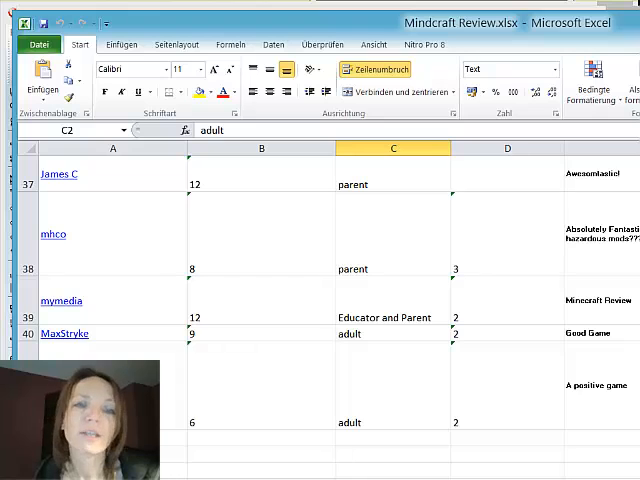
mouse_move(199, 228)
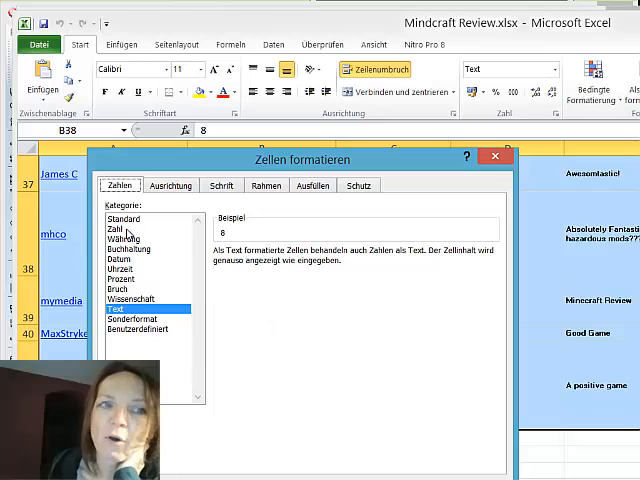
Step: Close the cell formatting dialog for the age-recommendation cells
click(120, 229)
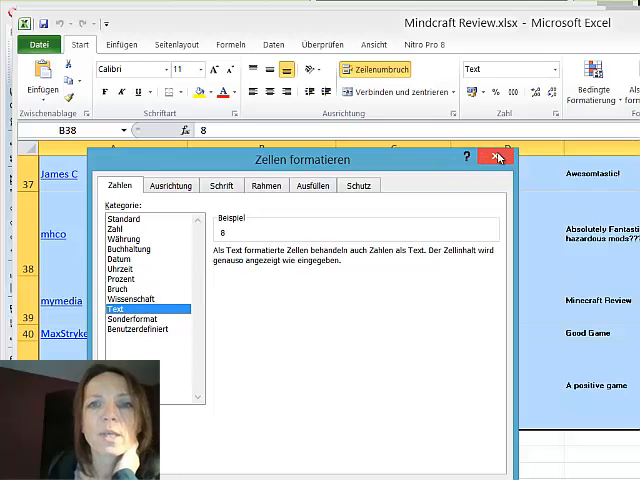
click(495, 157)
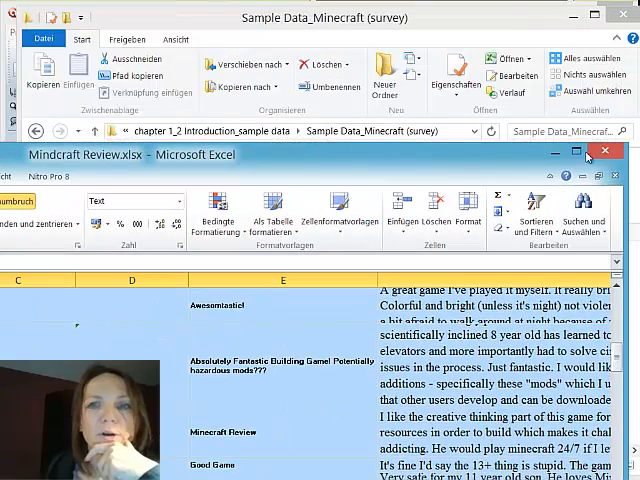
Step: Close the review workbook and start an ATLAS.ti survey import with ch_survey.xlsx selected
click(604, 151)
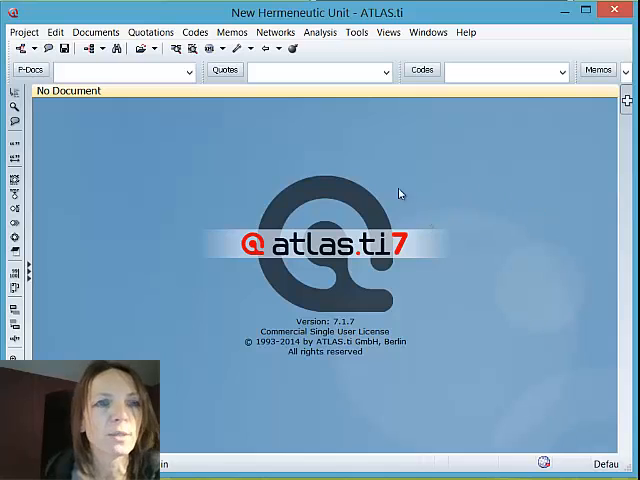
click(95, 32)
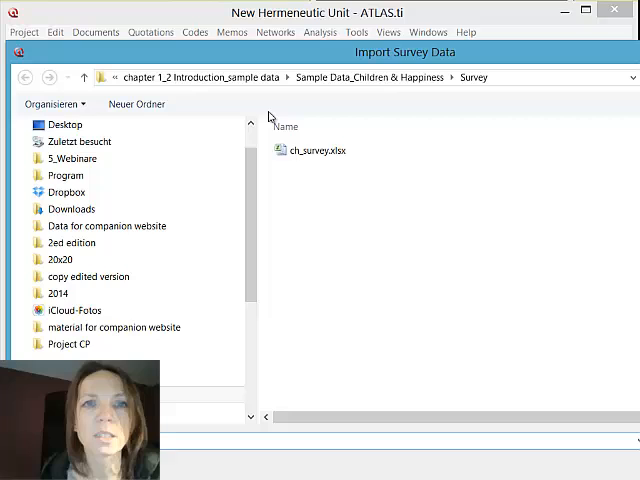
click(315, 149)
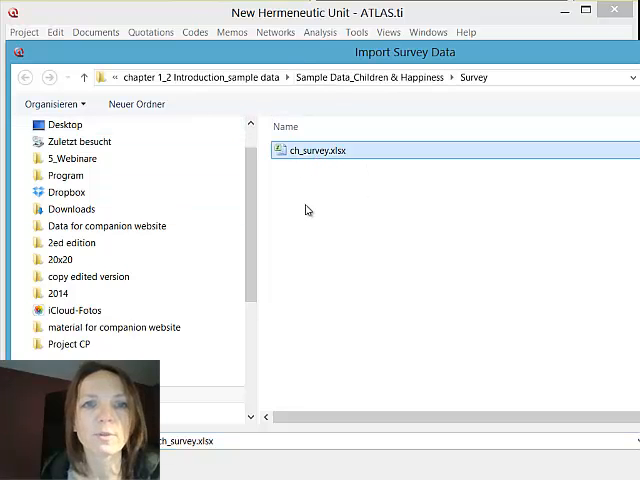
mouse_move(326, 180)
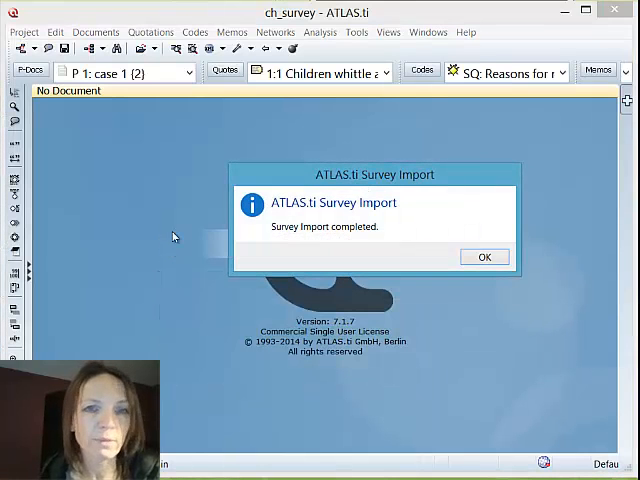
Step: Confirm the Survey Import completed message
click(484, 257)
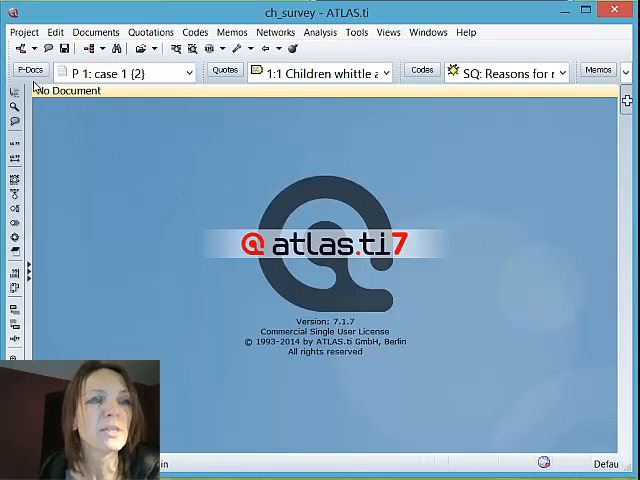
mouse_move(30, 70)
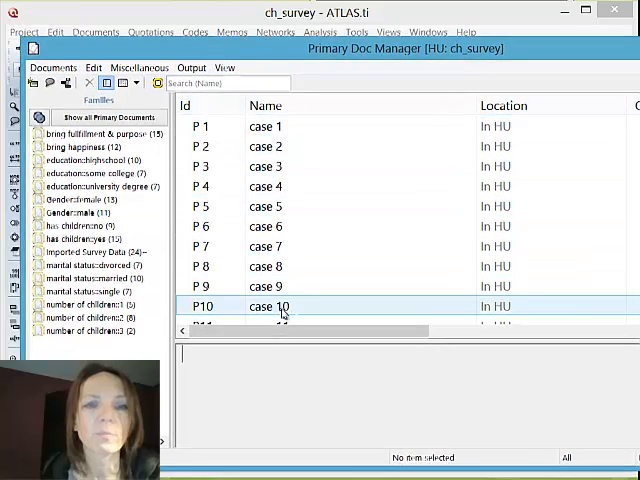
Step: Filter the P-Docs list by the female, male, children, no-children, divorced and married families, then close the manager
scroll(down, 3)
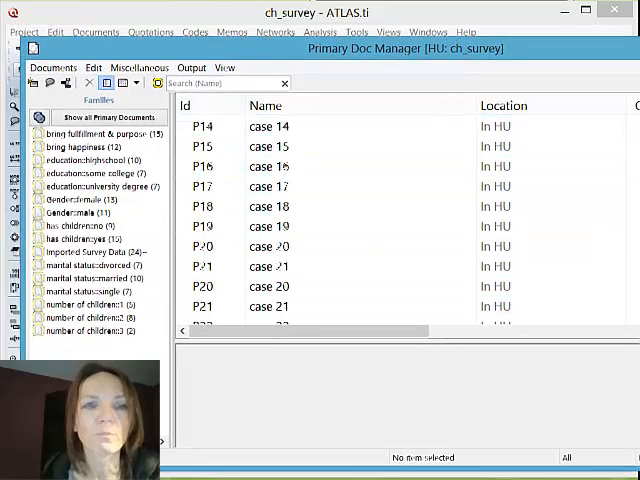
scroll(up, 3)
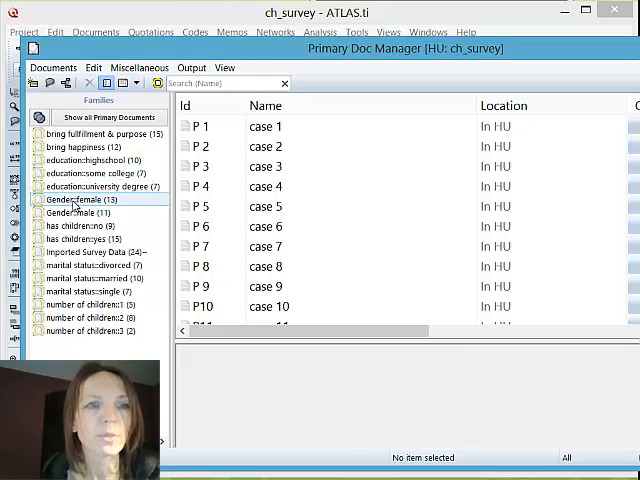
click(82, 199)
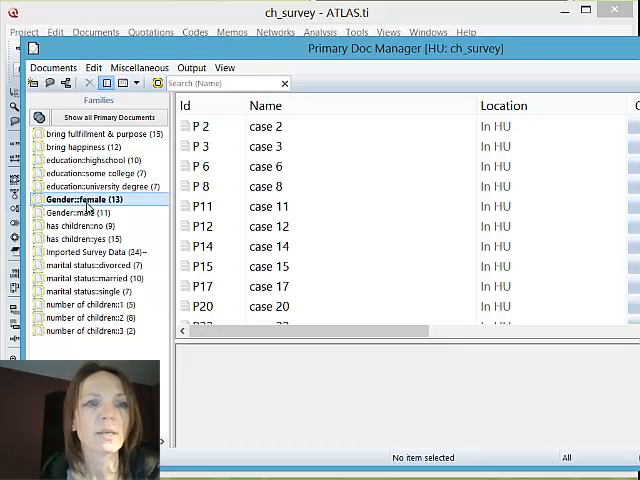
click(90, 212)
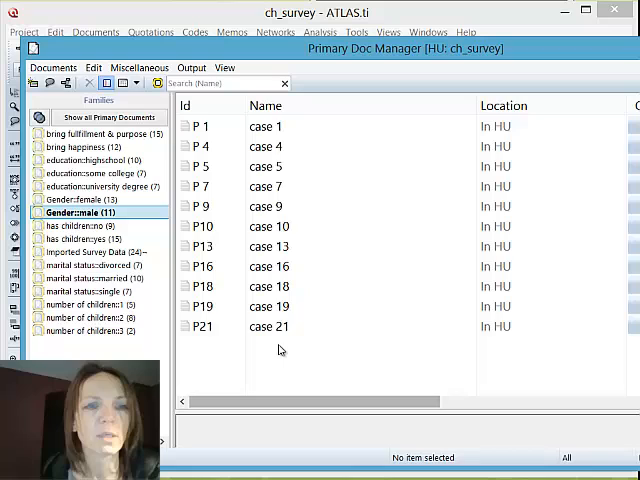
click(90, 239)
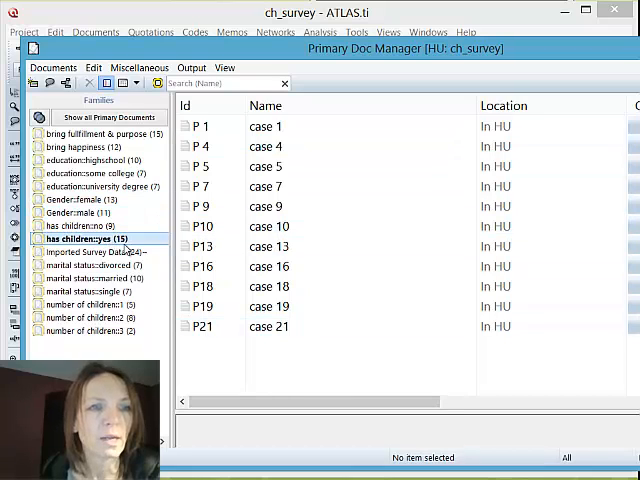
click(80, 226)
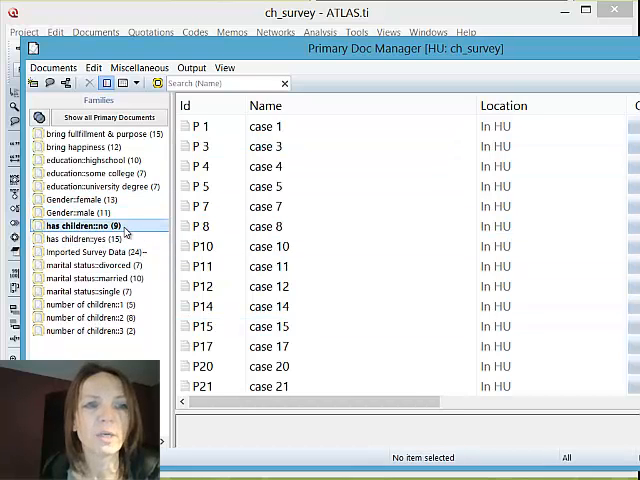
click(80, 225)
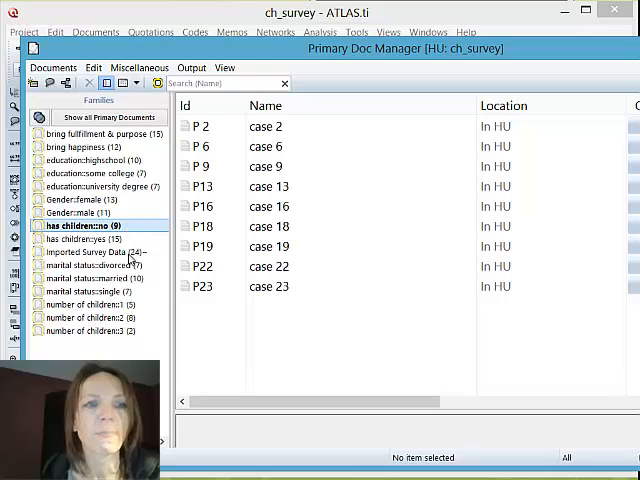
click(95, 264)
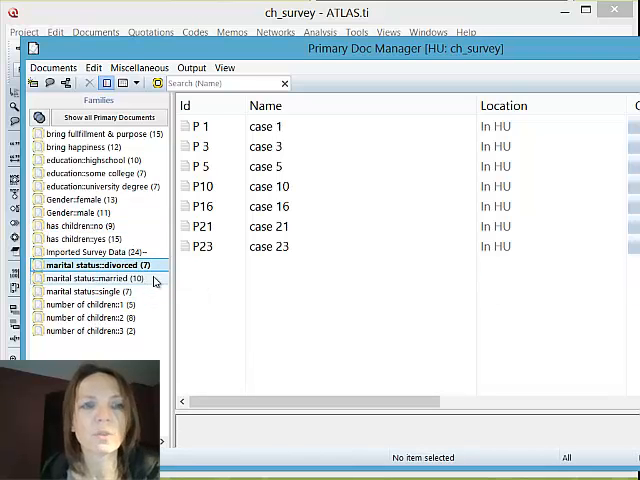
click(99, 278)
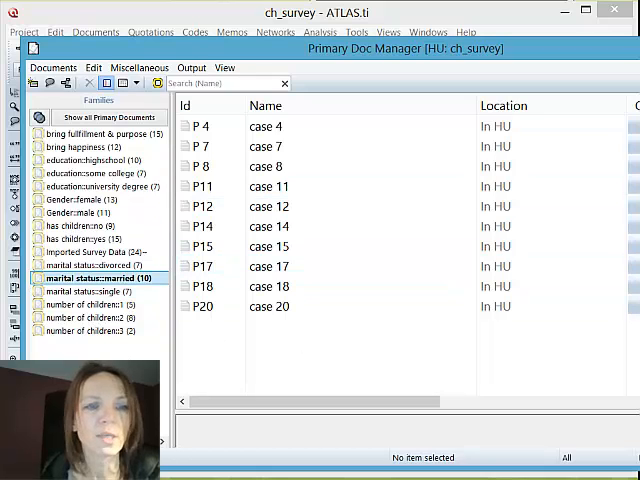
mouse_move(182, 358)
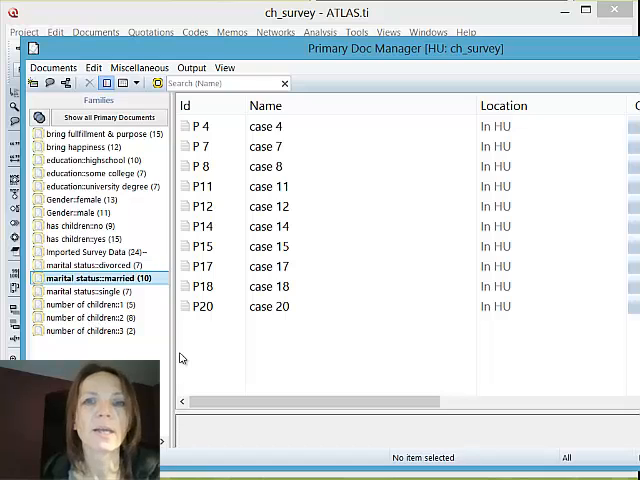
click(268, 186)
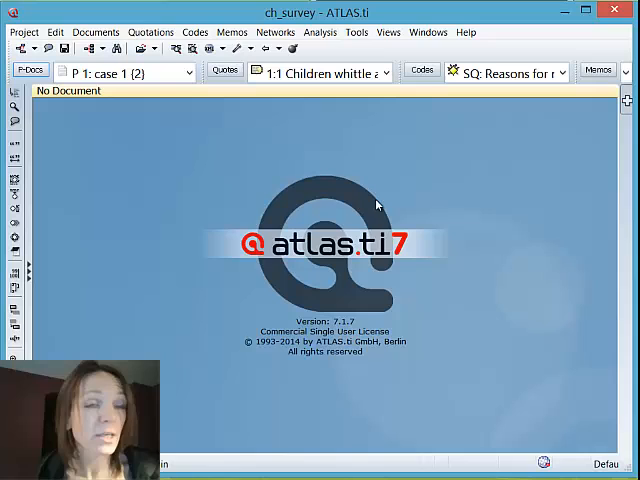
Step: Bring up the Project menu commands to save the ch_survey project
click(23, 32)
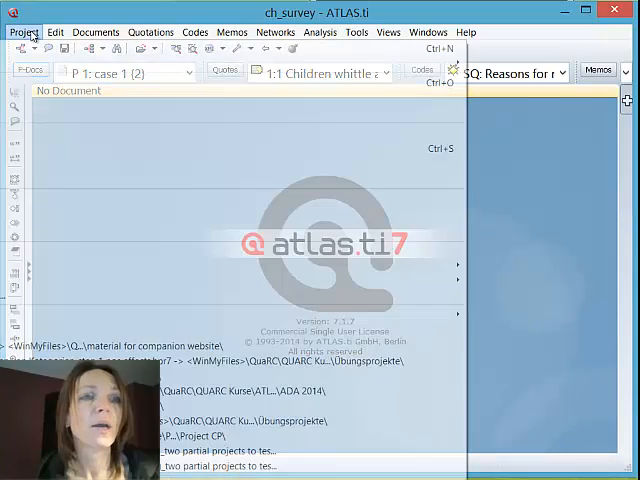
click(24, 32)
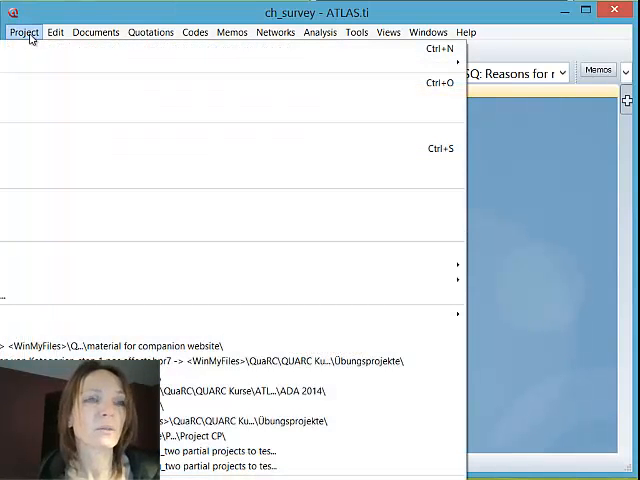
mouse_move(10, 160)
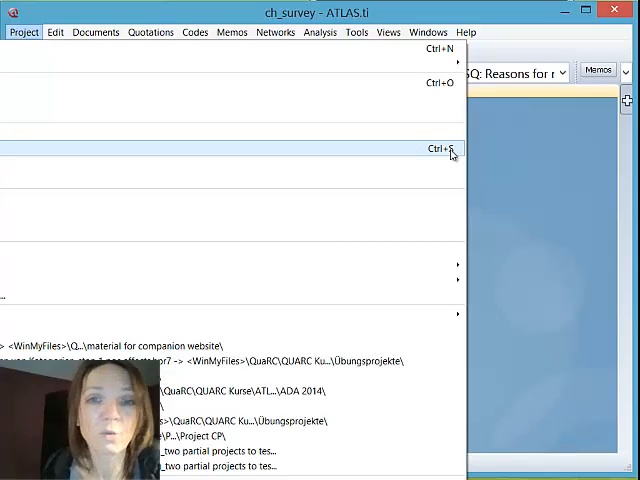
mouse_move(470, 166)
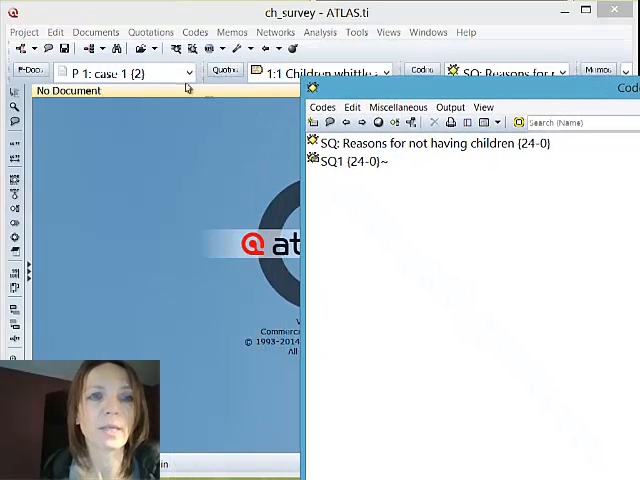
Step: Open case 2 from the P-Docs drop-down and bring up the Code Manager
click(120, 71)
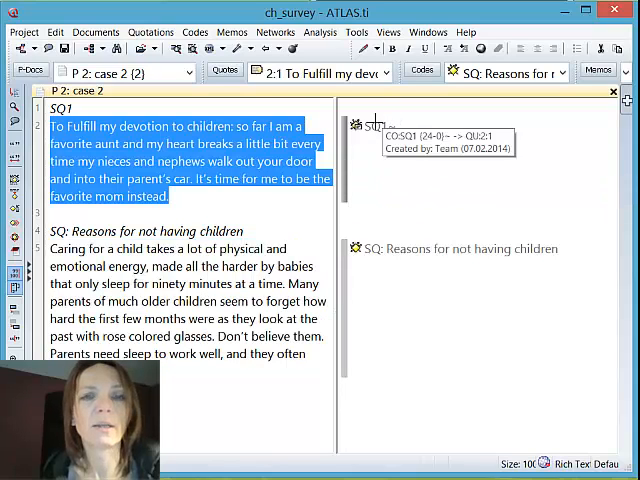
mouse_move(392, 145)
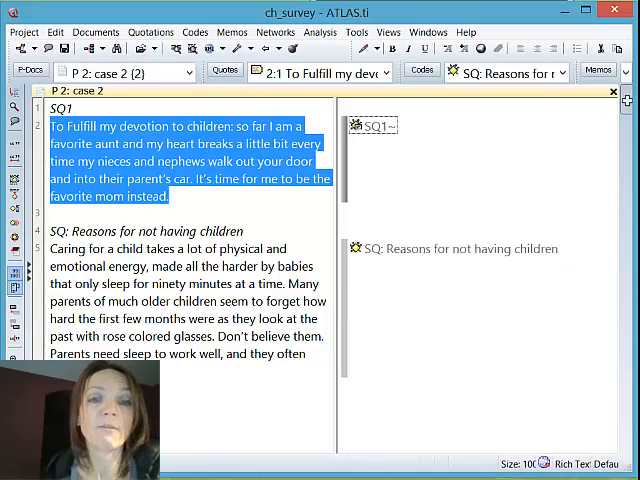
mouse_move(388, 302)
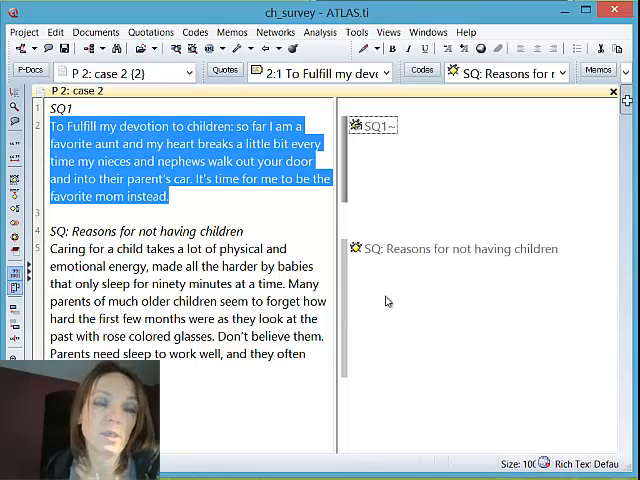
mouse_move(330, 160)
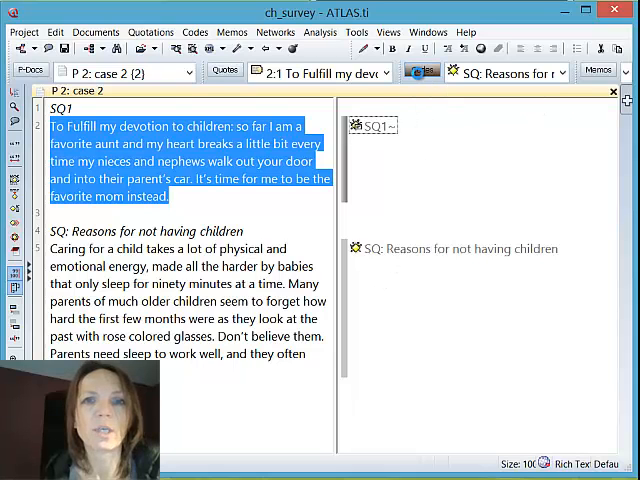
click(421, 70)
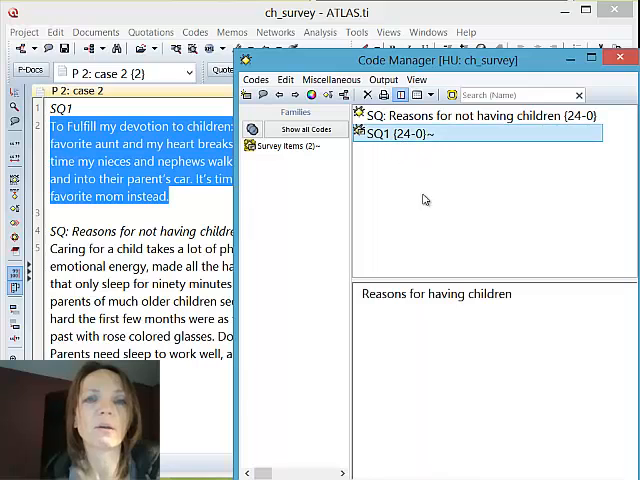
Step: Check the comments of the not-having-children code and SQ1 'Reasons for having children'
click(480, 115)
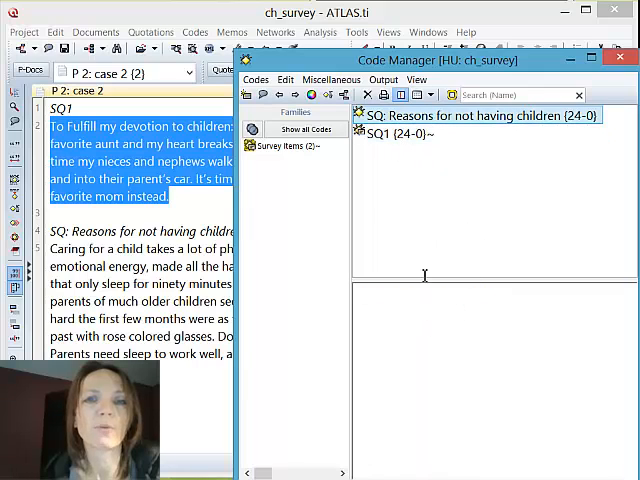
click(400, 131)
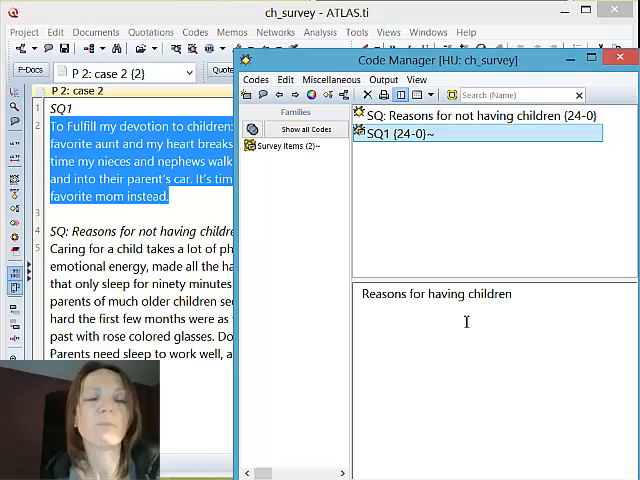